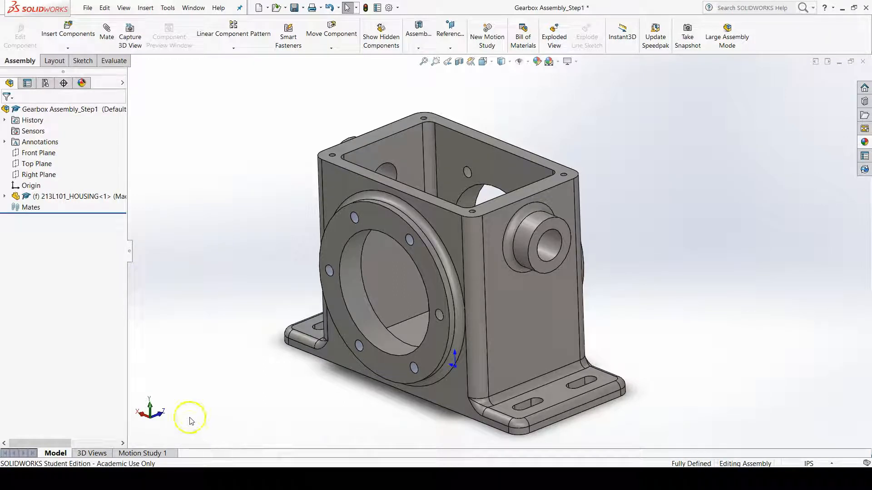
mouse_move(195, 419)
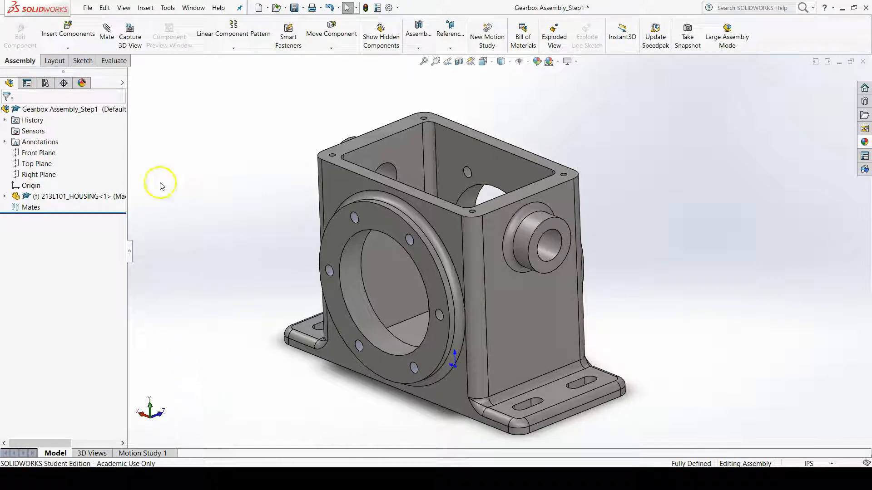
mouse_move(85, 43)
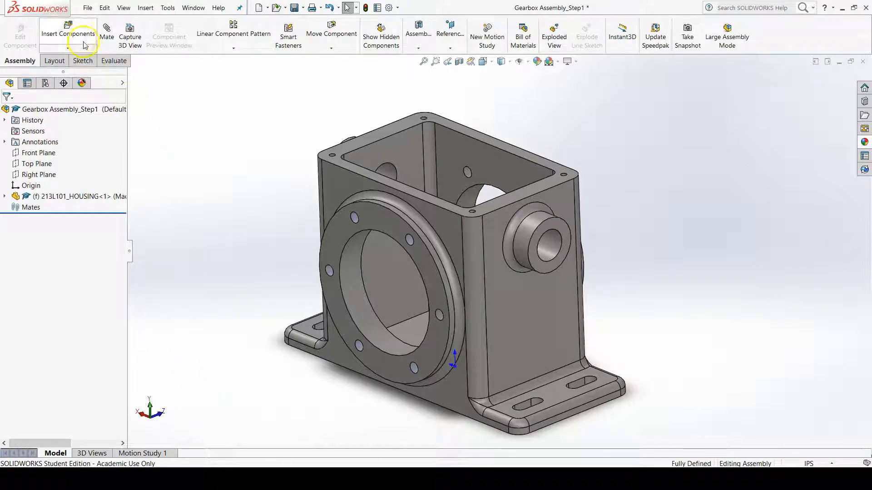
mouse_move(77, 35)
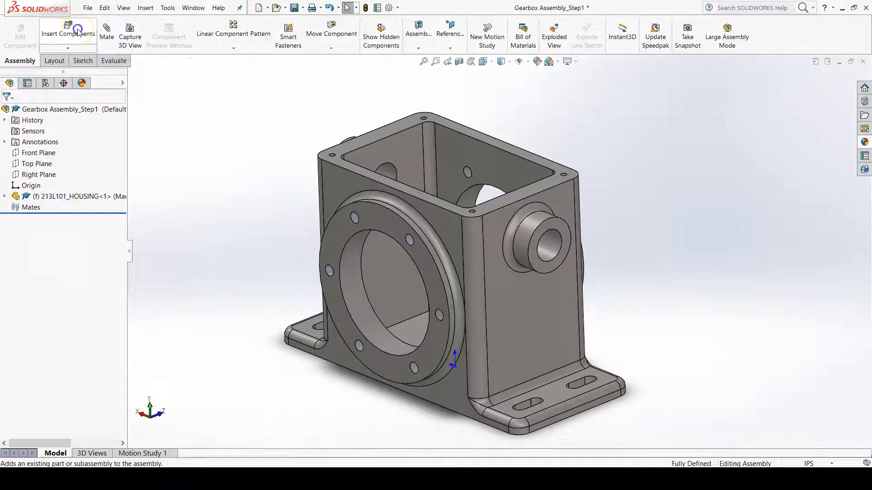
Insert the 213L102_SIDECVR part into the assembly via Insert Components
click(67, 30)
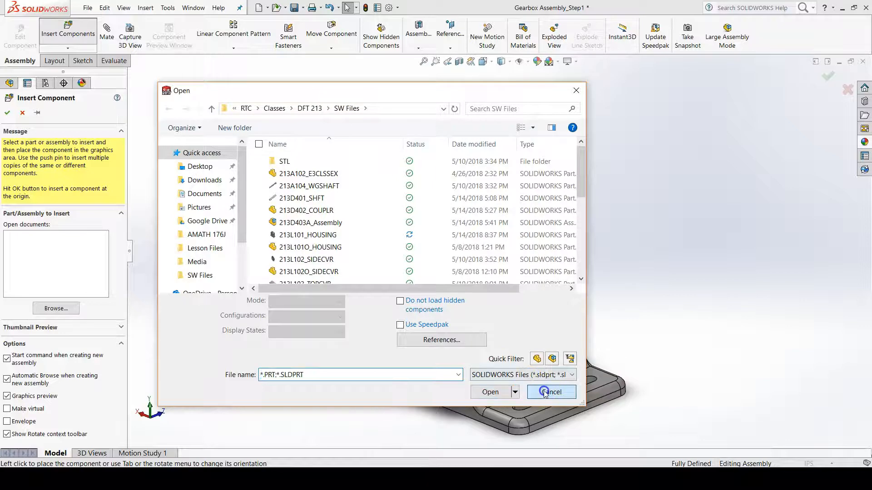
click(551, 392)
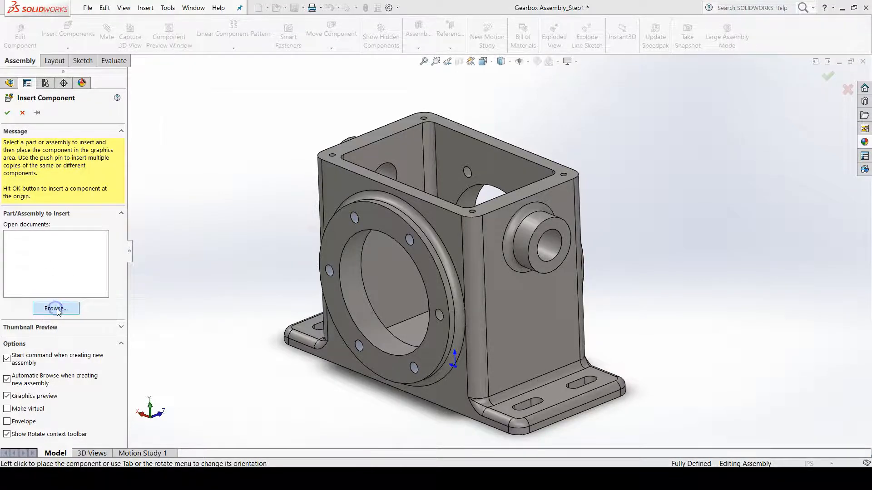
click(55, 309)
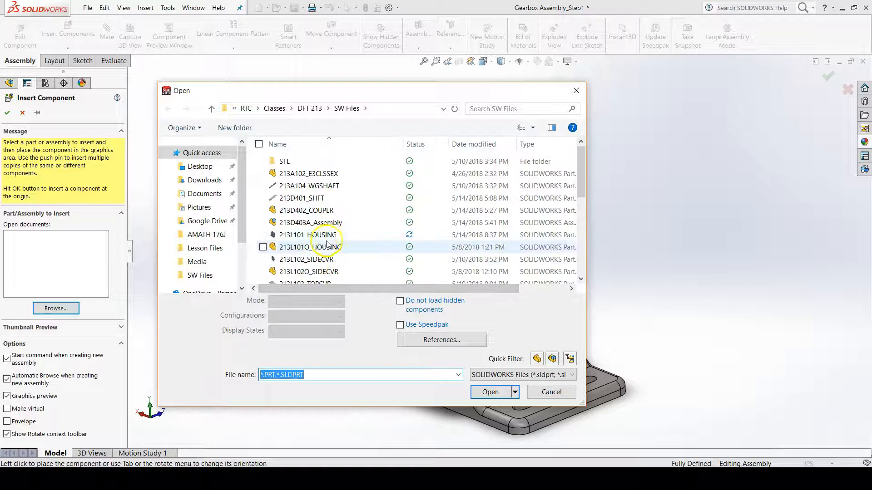
mouse_move(310, 259)
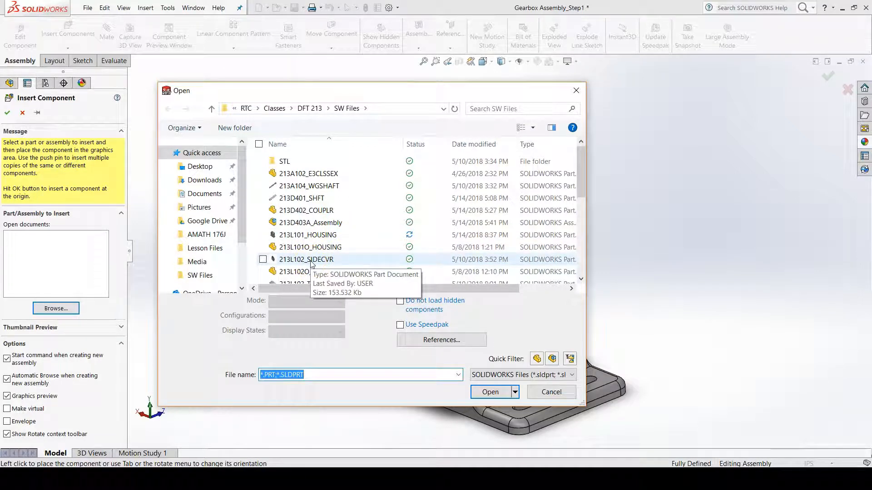
click(489, 392)
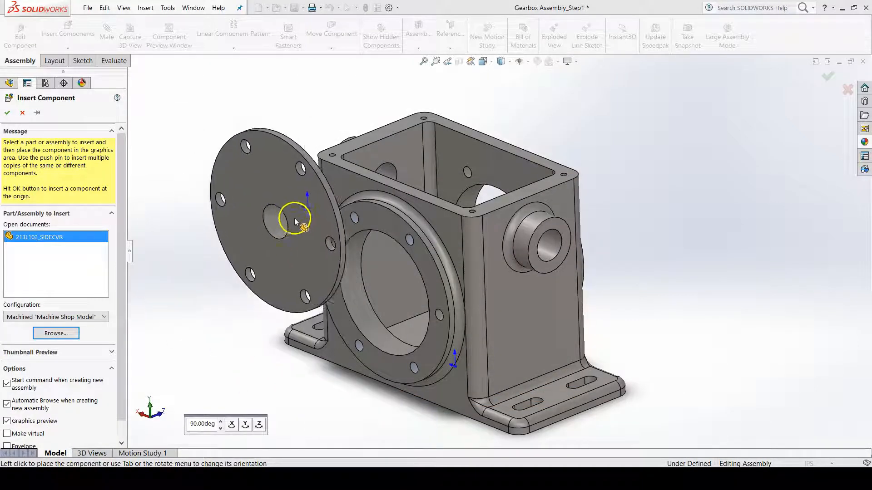
Drop the 213L102_SIDECVR side cover into the graphics area beside the gearbox housing
drag(295, 222, 242, 208)
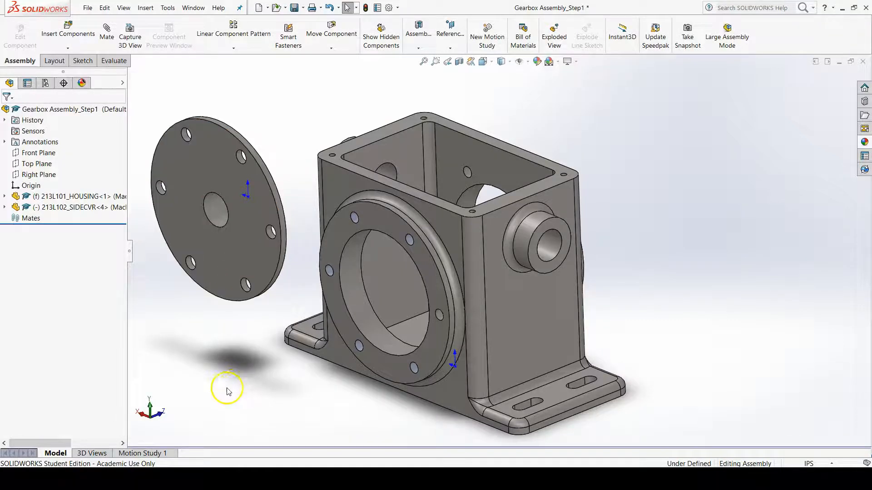
mouse_move(176, 363)
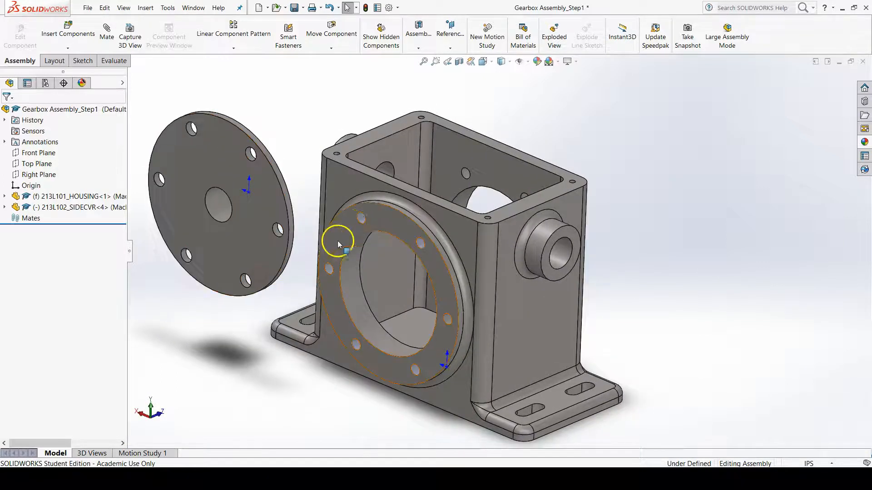
mouse_move(385, 230)
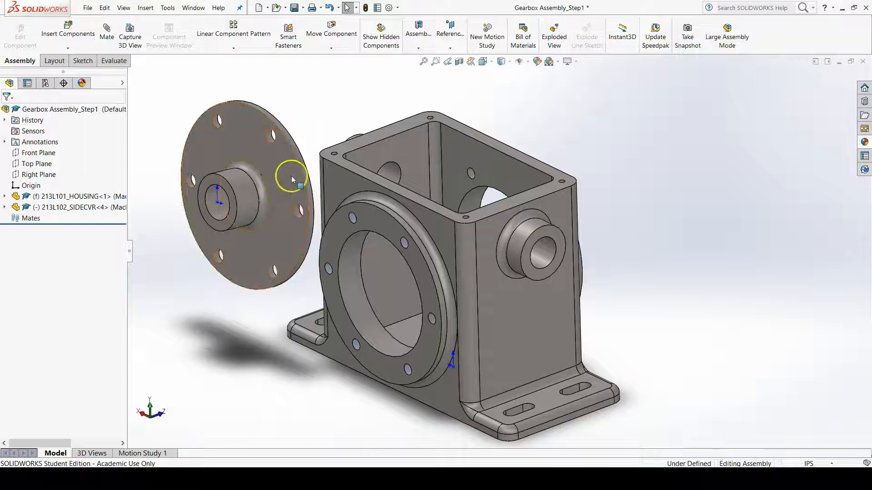
mouse_move(263, 192)
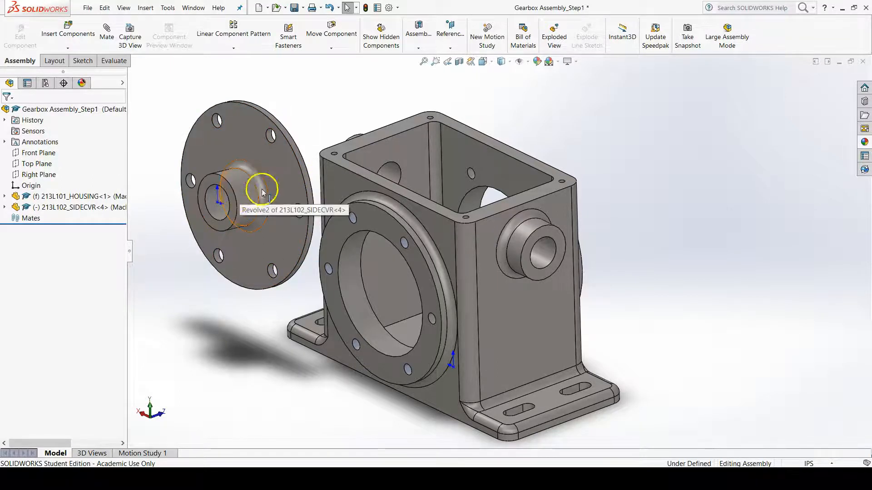
mouse_move(292, 303)
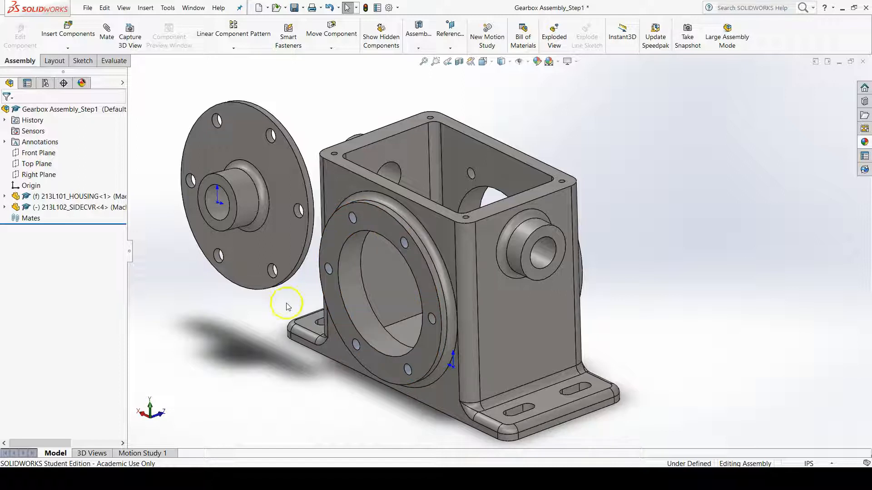
mouse_move(161, 138)
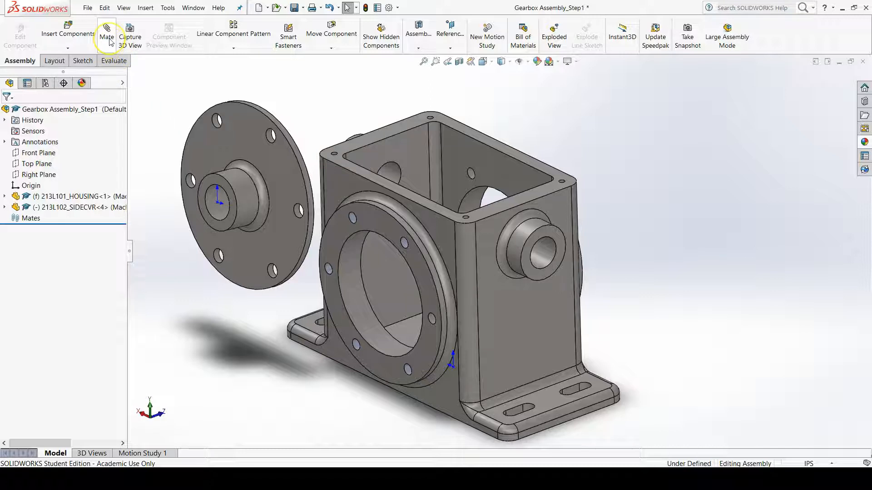
mouse_move(111, 42)
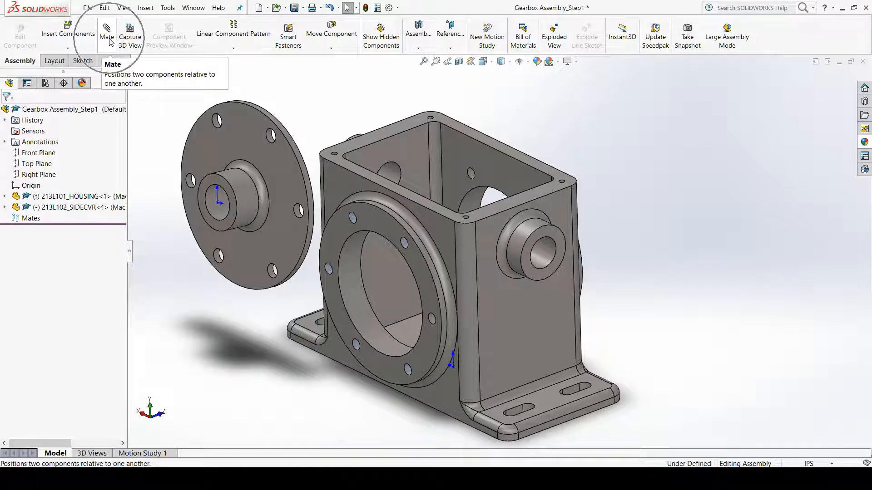
Start a new mate between the side cover and housing
click(108, 28)
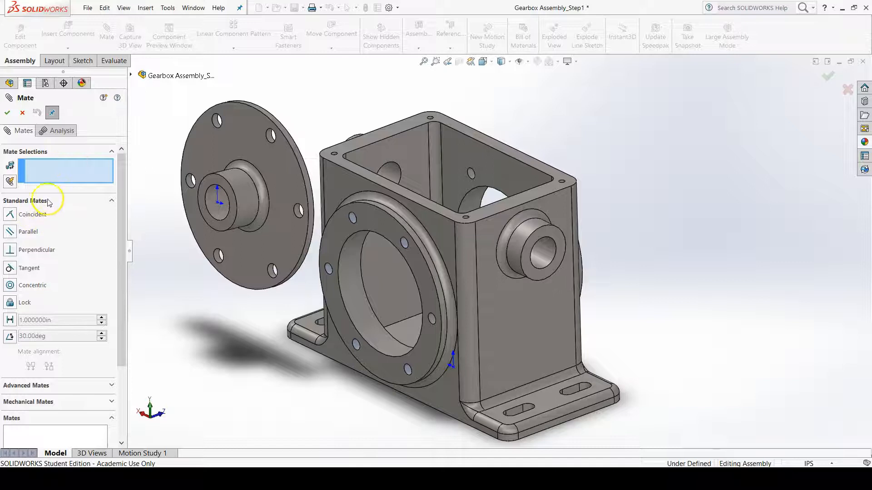
mouse_move(25, 232)
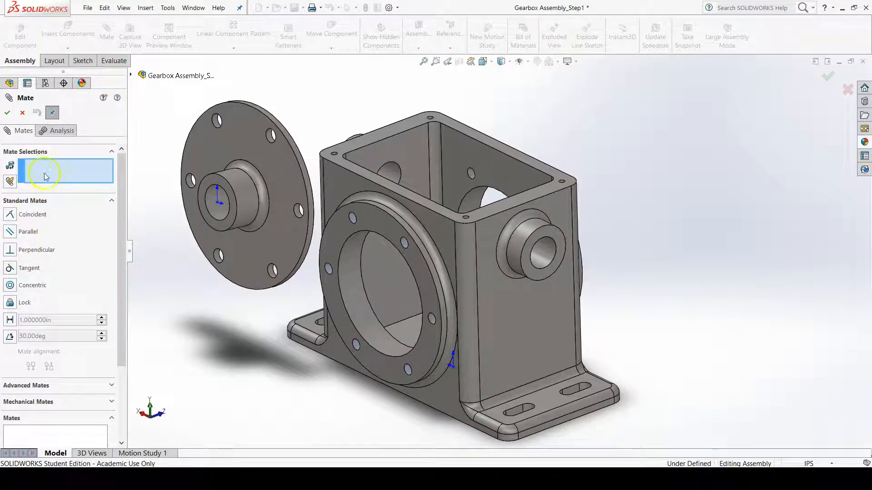
mouse_move(70, 178)
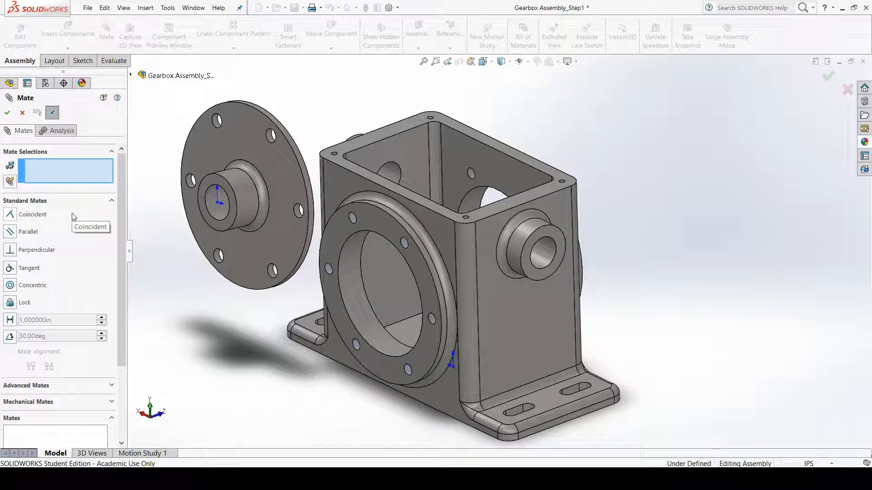
mouse_move(36, 276)
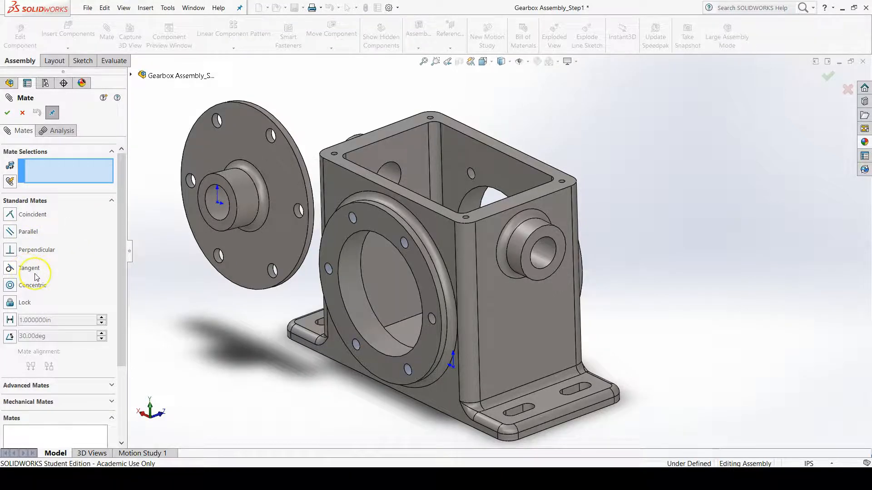
mouse_move(37, 275)
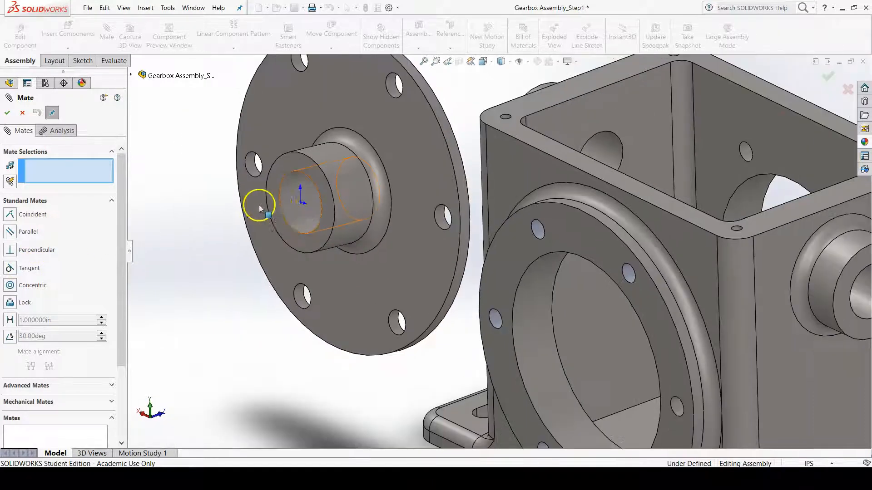
mouse_move(295, 207)
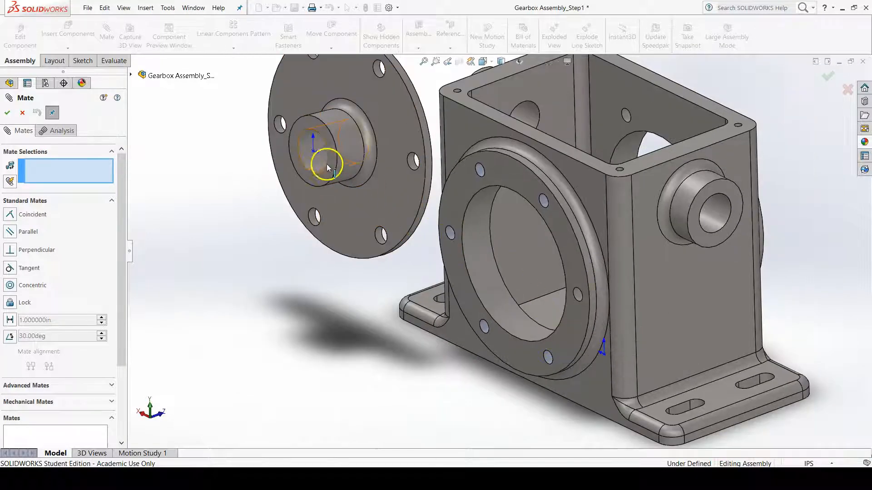
Select the cover's hub face and the housing's large bore for a Concentric mate
click(329, 171)
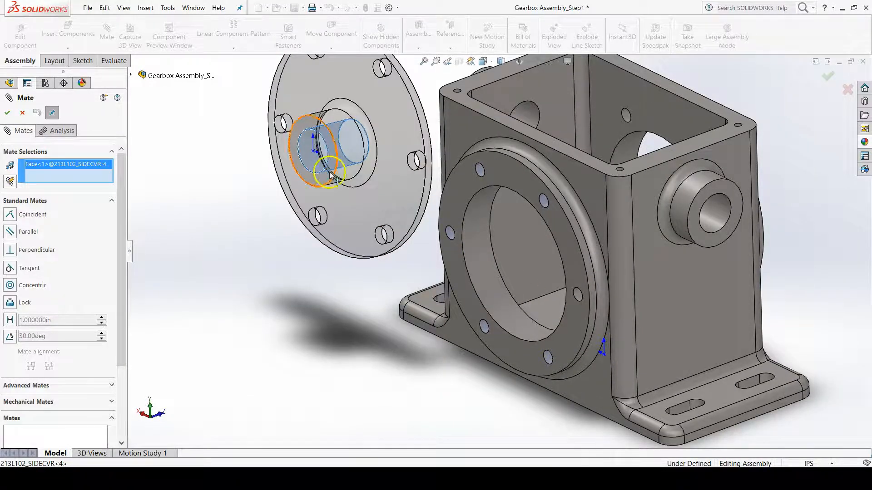
mouse_move(487, 291)
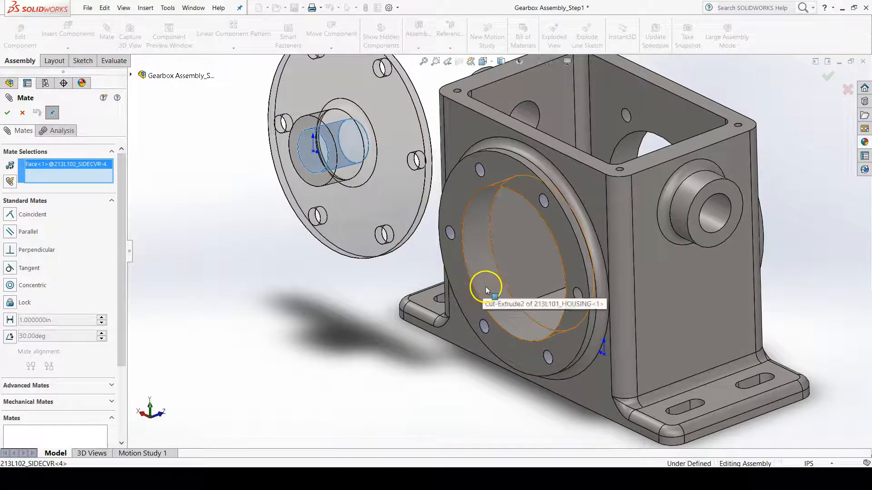
click(486, 291)
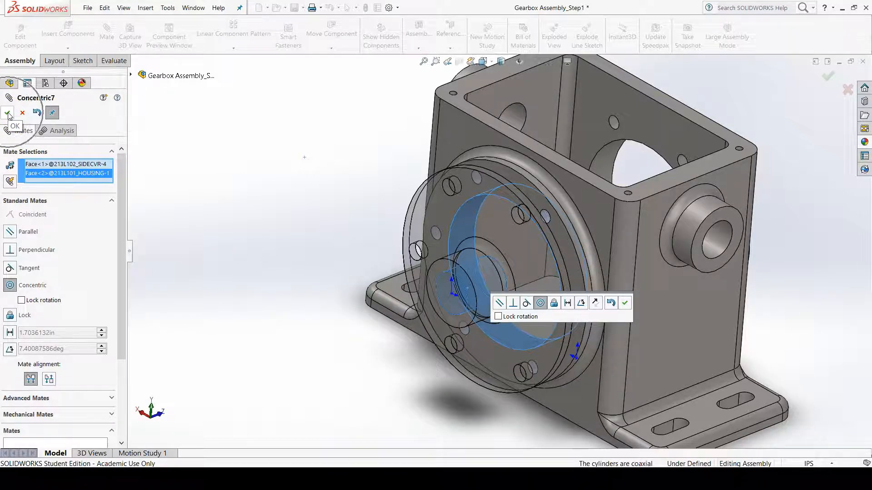
Accept Concentric7, centering the side cover hub on the housing bore
click(8, 113)
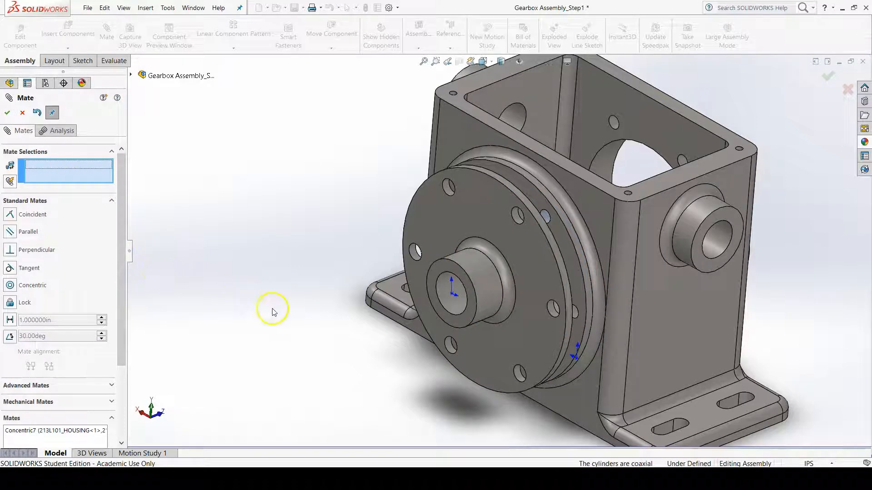
mouse_move(474, 406)
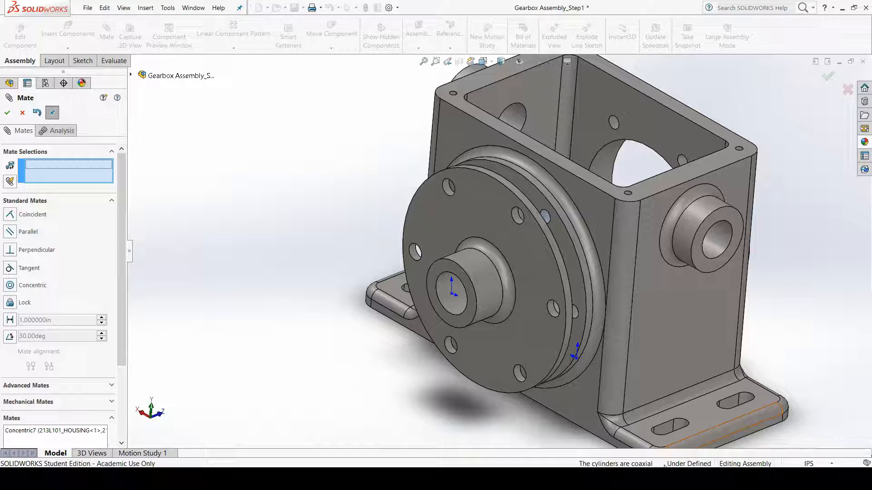
mouse_move(632, 464)
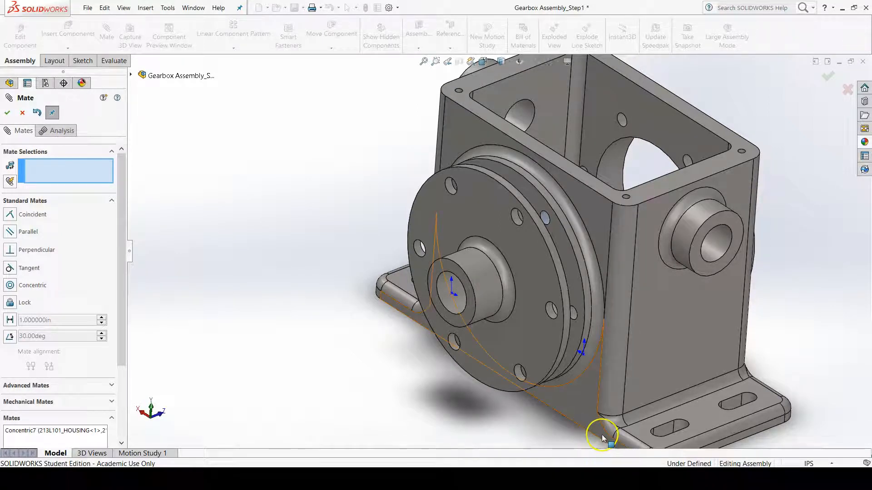
mouse_move(603, 438)
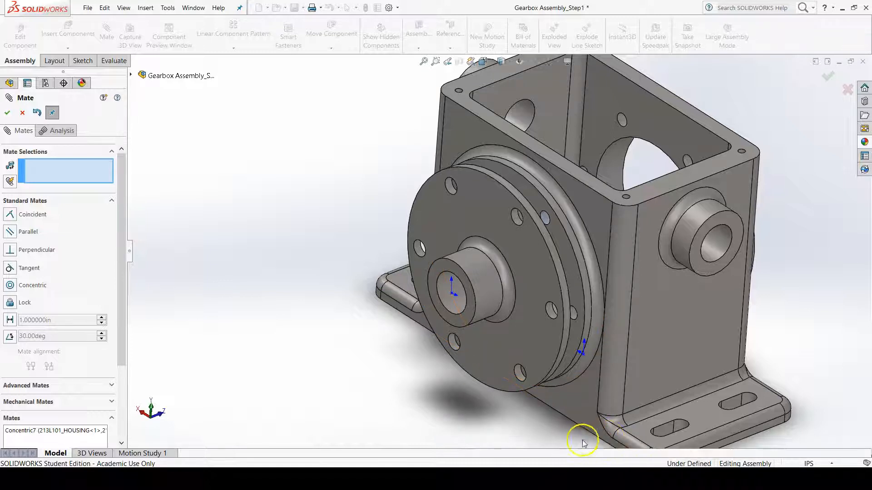
mouse_move(586, 427)
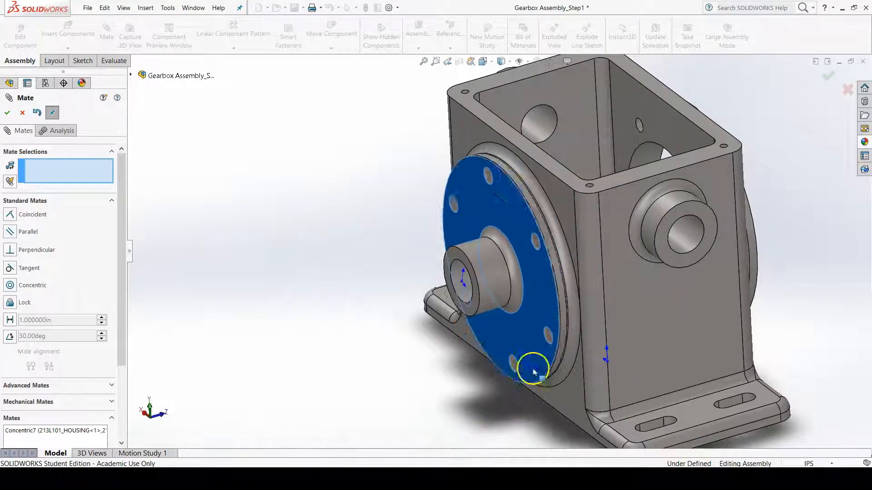
Select a side cover bolt hole to align with a housing hole concentrically
drag(533, 373, 483, 294)
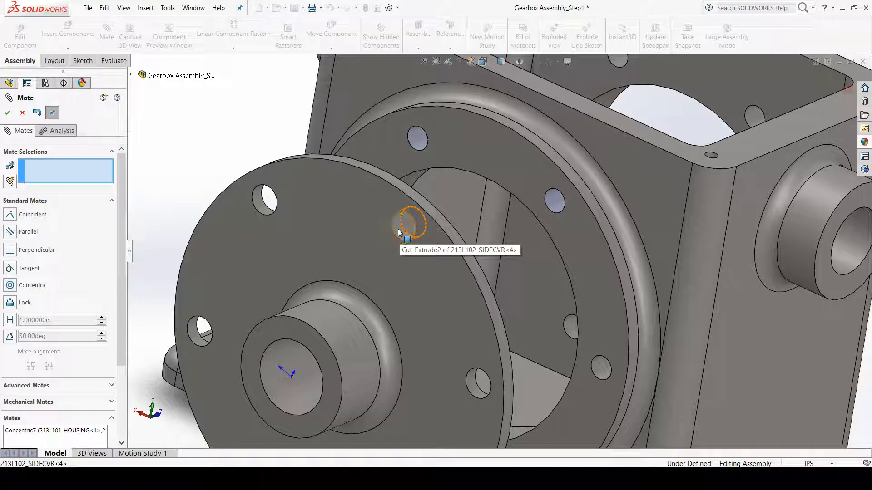
click(404, 228)
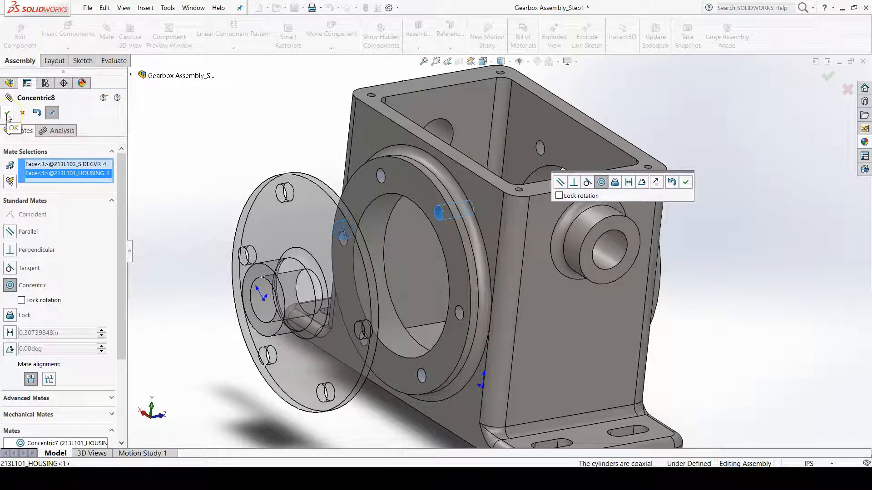
Accept Concentric8 aligning the cover's bolt hole with the housing hole
click(9, 113)
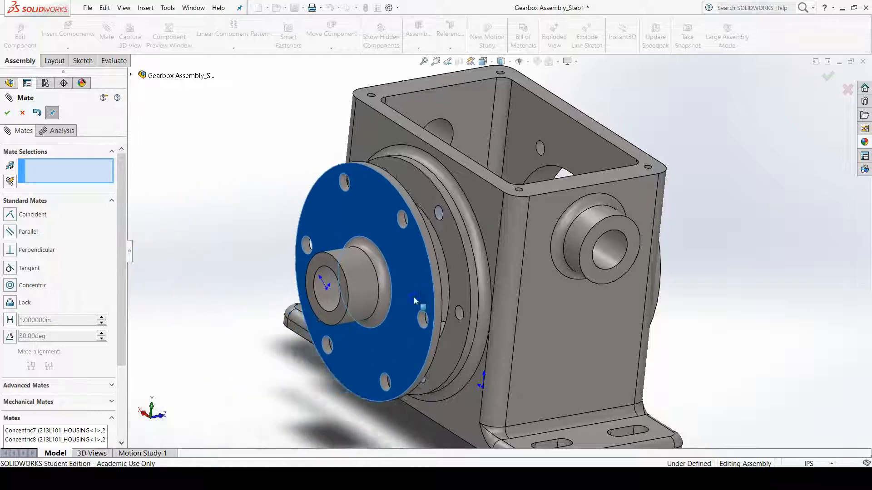
Add Coincident4 seating the cover flange flush against the housing face
drag(414, 300, 305, 323)
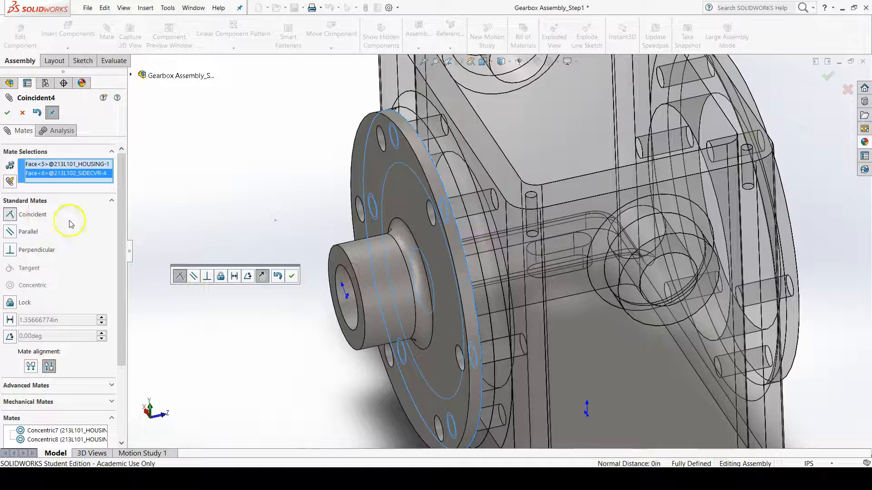
mouse_move(32, 214)
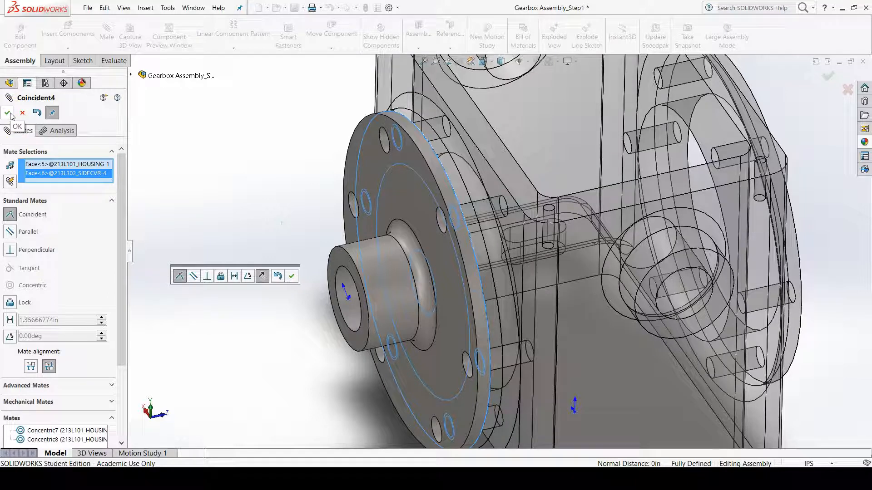
click(9, 113)
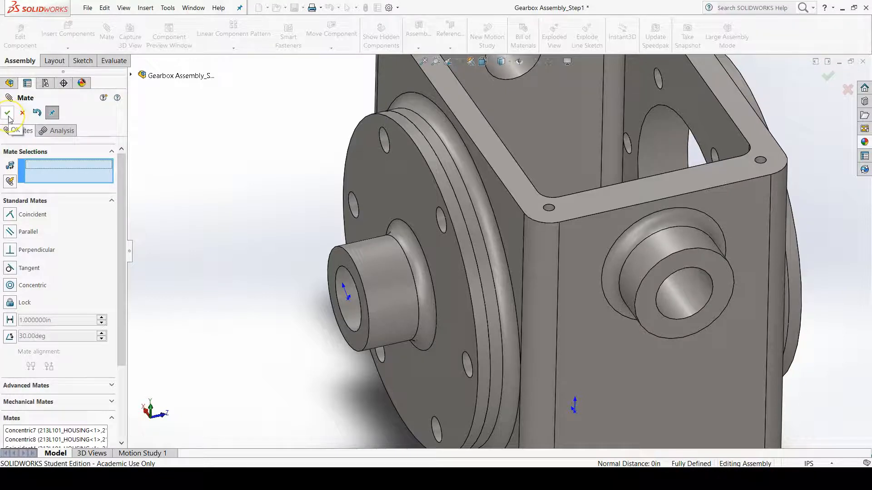
Close the Mate PropertyManager and orbit to inspect the mounted side cover
click(9, 112)
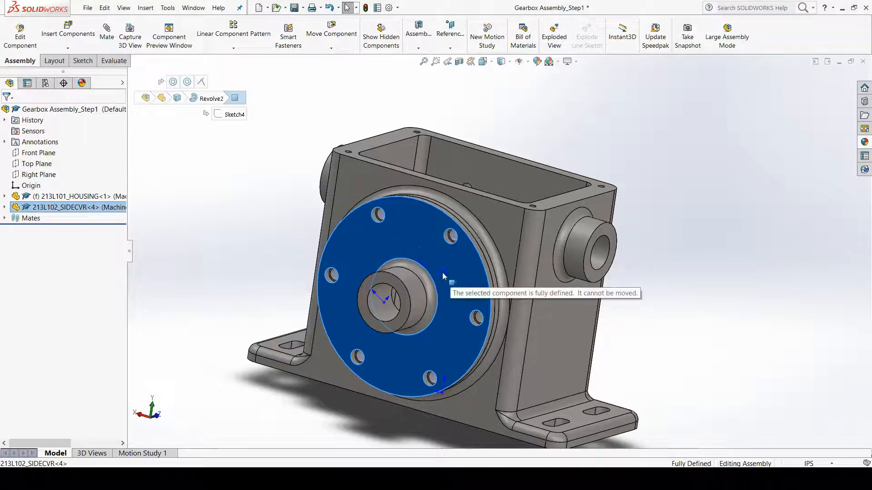
mouse_move(438, 259)
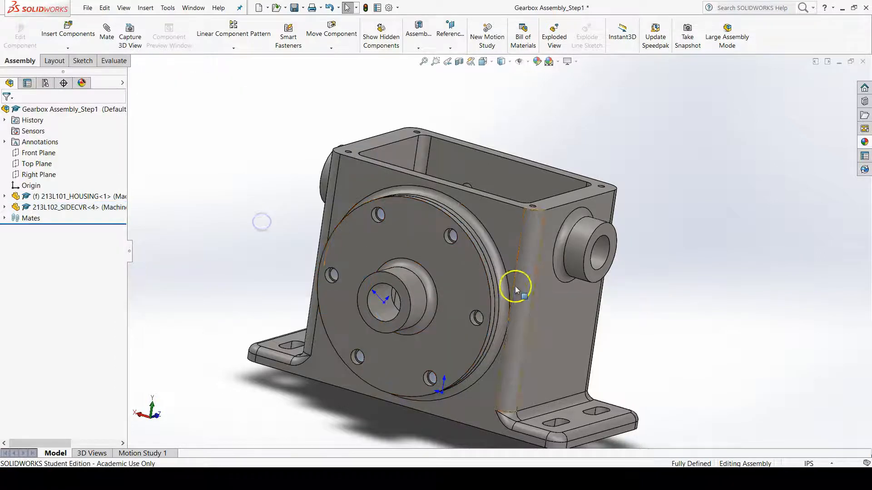
drag(516, 290, 402, 290)
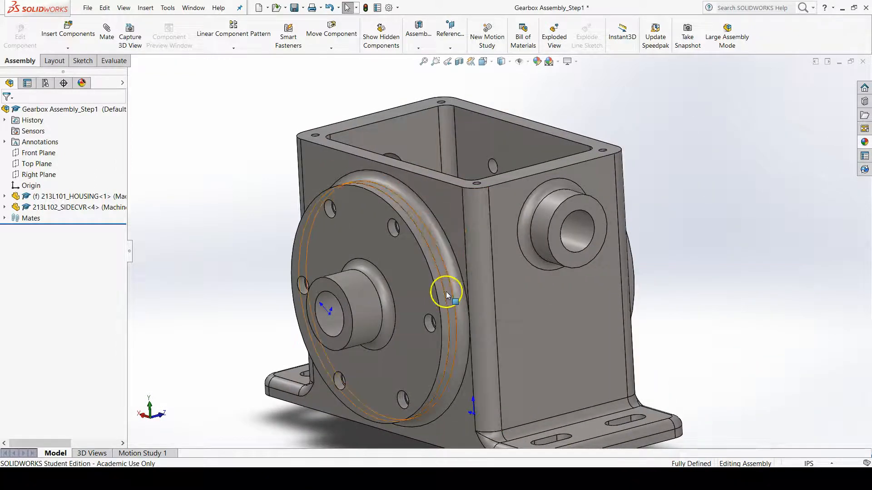
click(178, 241)
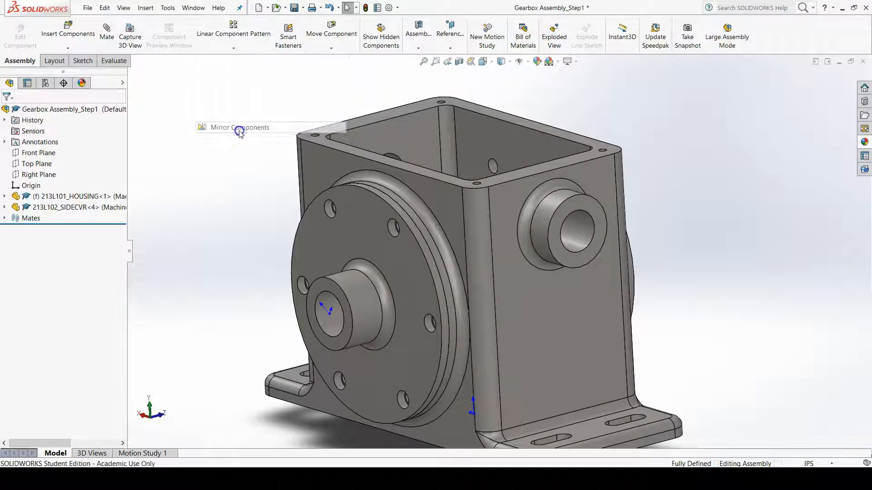
Start Mirror Components with Front Plane as the mirror plane
click(240, 127)
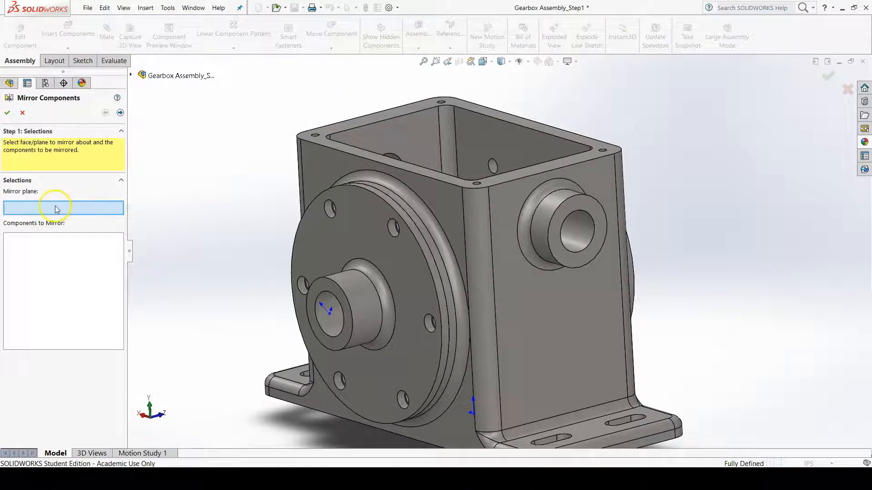
mouse_move(136, 143)
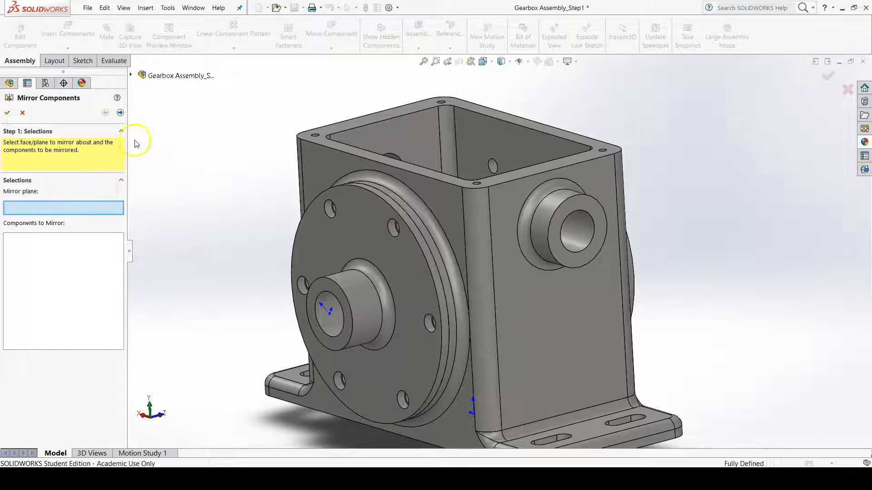
click(142, 75)
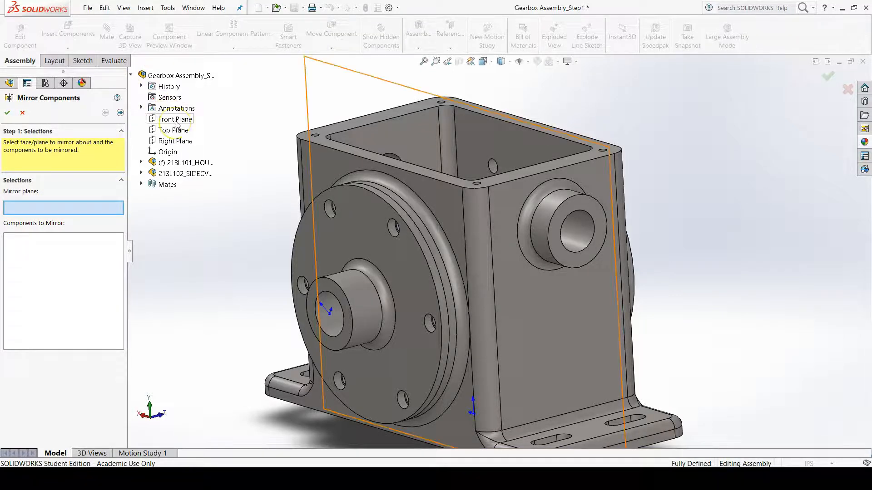
click(174, 118)
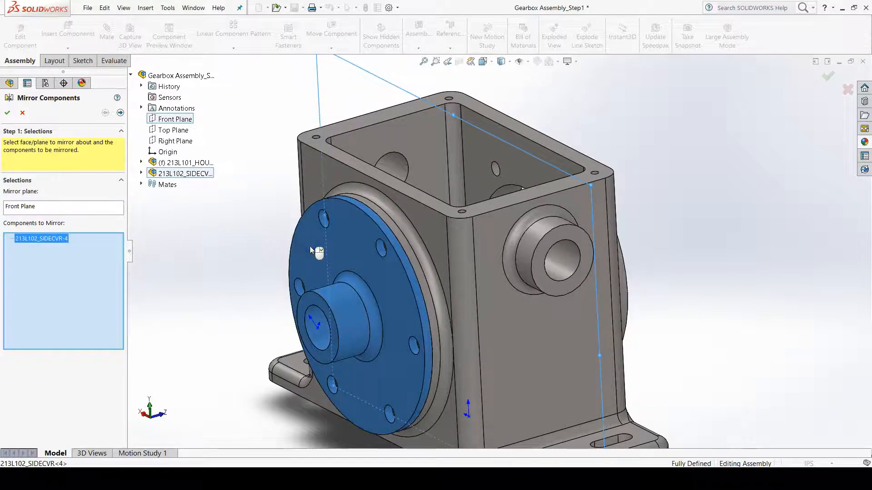
mouse_move(206, 271)
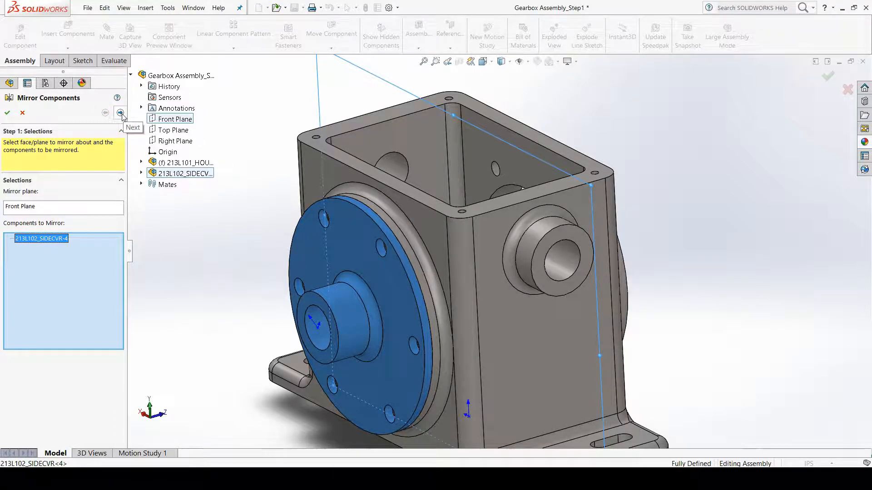
Rotate the view and advance the mirrored side cover preview from orientation 1 of 4 to 2 of 4
click(120, 113)
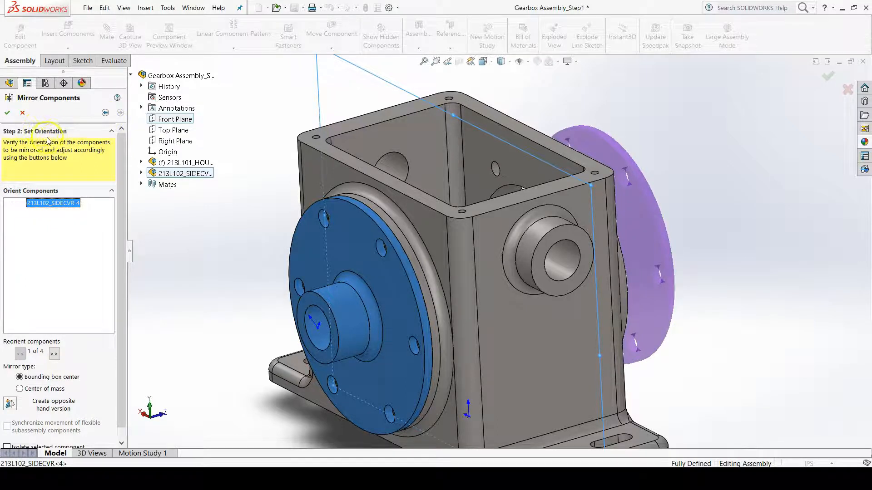
mouse_move(283, 291)
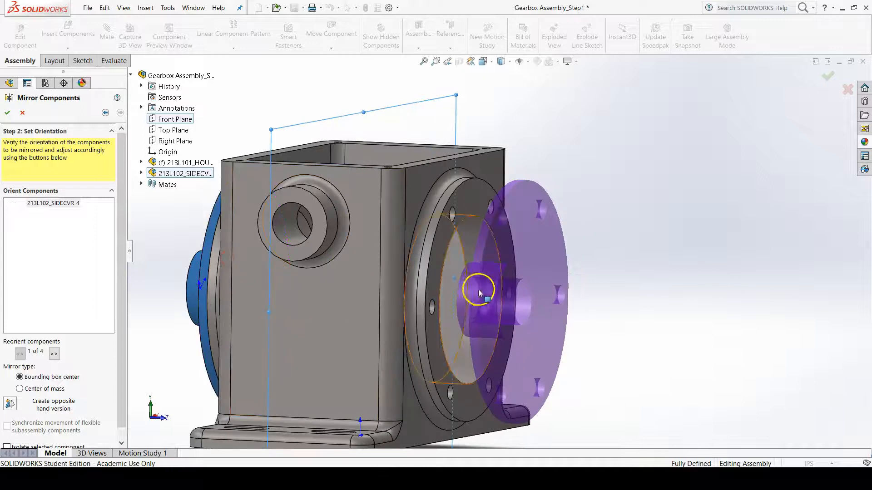
drag(480, 293, 645, 293)
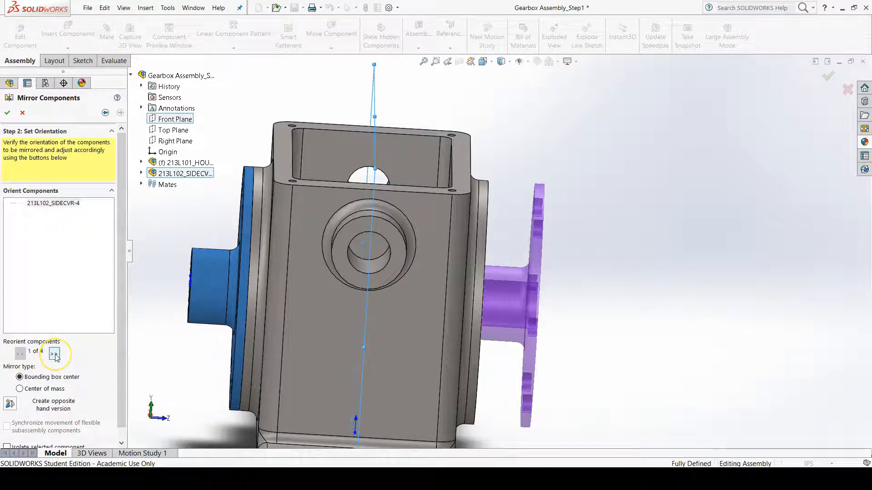
click(54, 353)
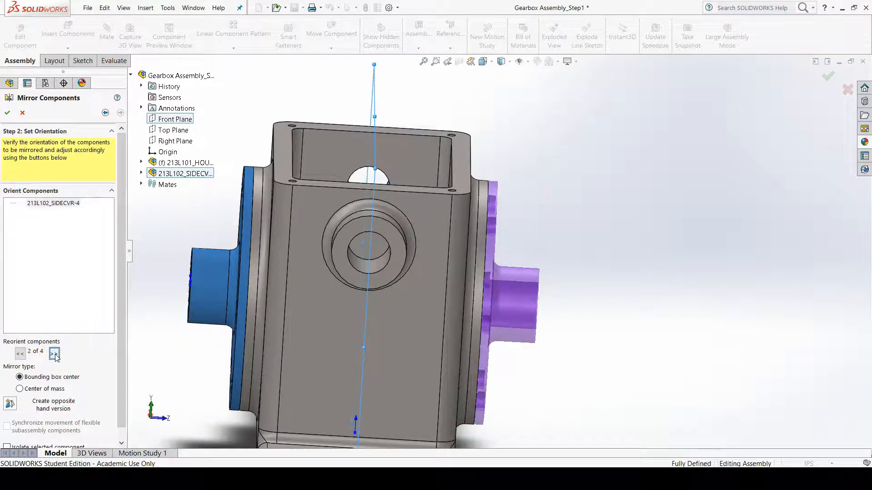
click(53, 353)
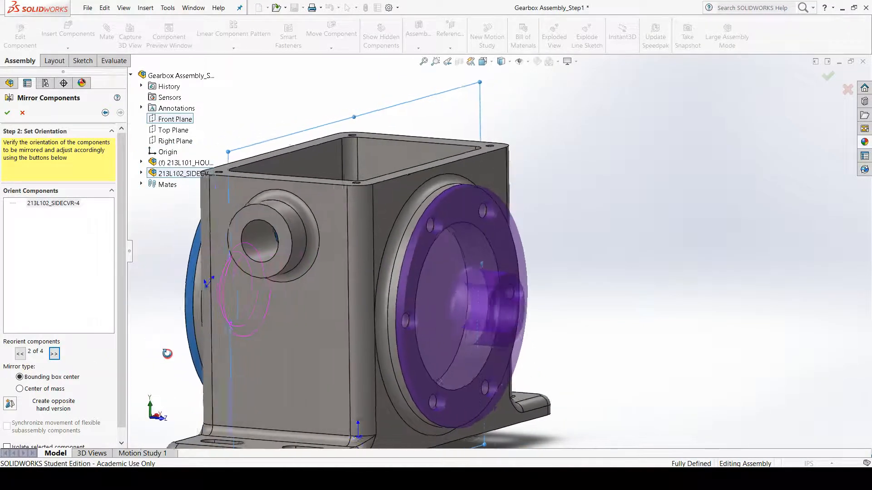
click(54, 353)
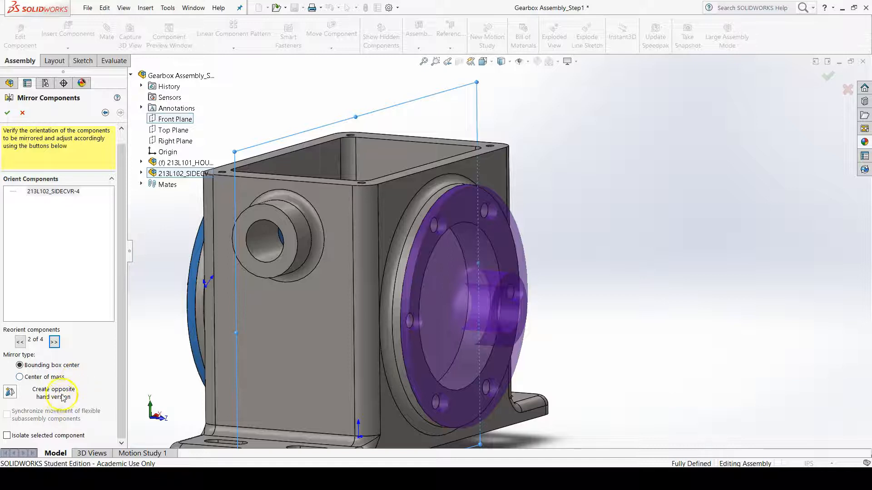
click(10, 393)
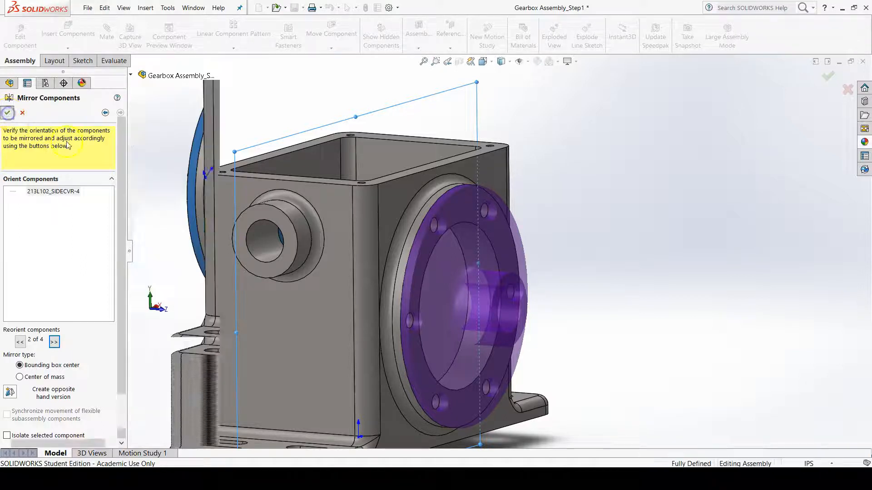
Accept the mirror to create MirrorComponent2, collapse its tree entry, and expand the Mates folder
click(8, 113)
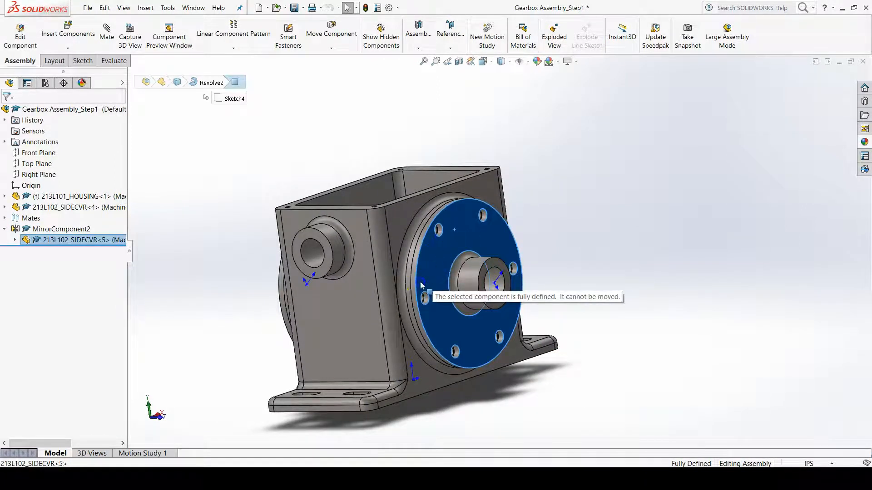
click(685, 380)
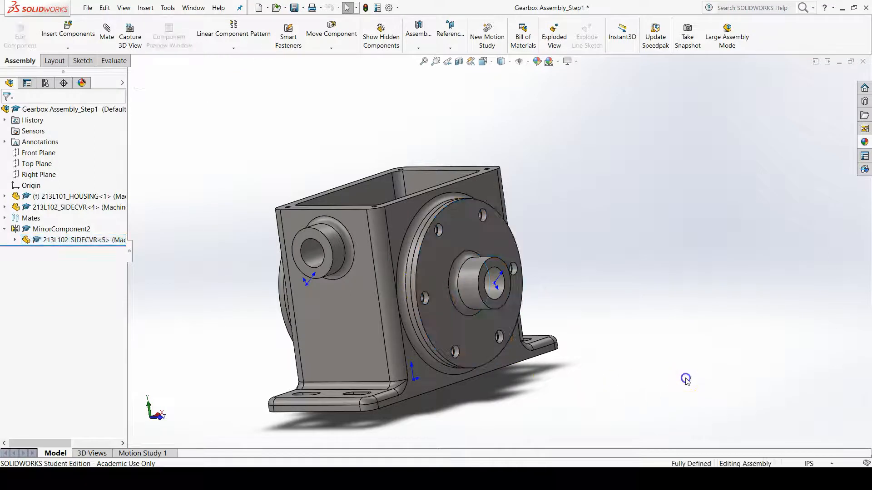
click(55, 229)
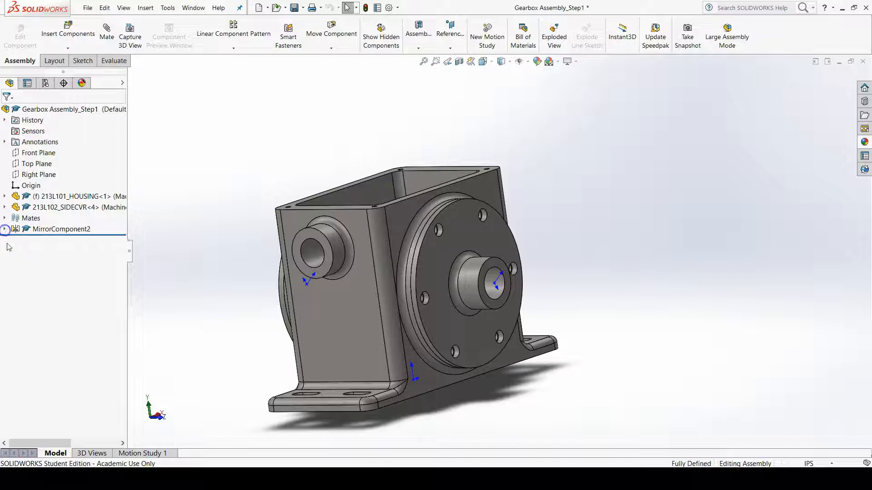
click(60, 228)
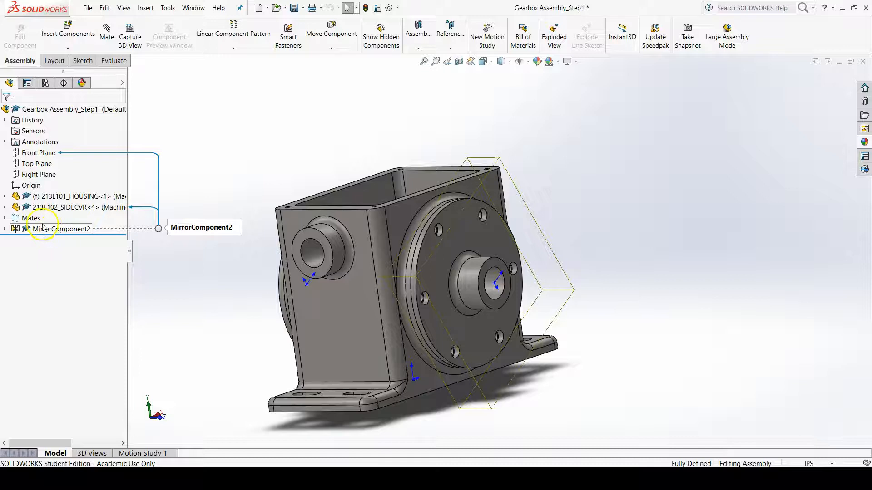
click(5, 218)
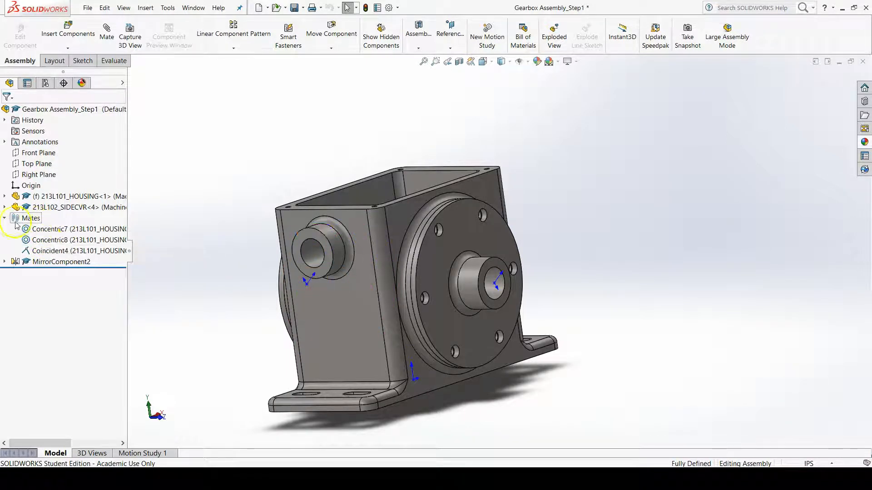
click(4, 218)
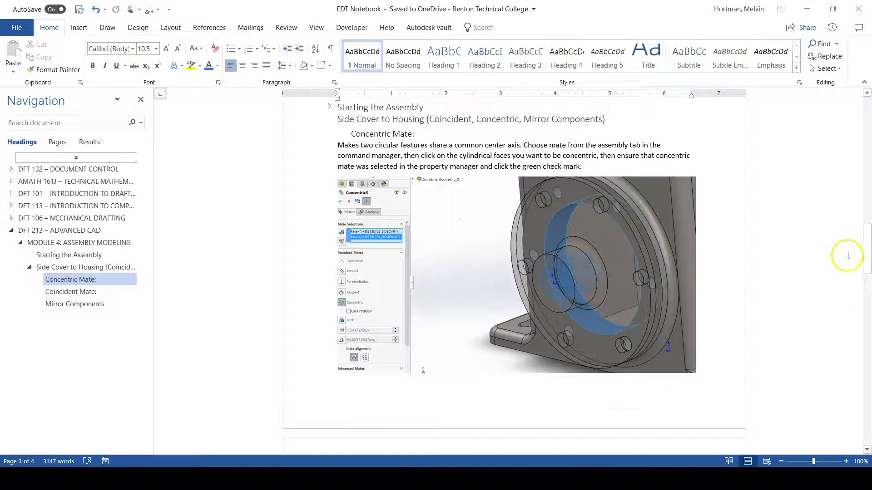
Jump to Mirror Components in the Word EDT Notebook and scroll to its orientation screenshots
scroll(down, 3)
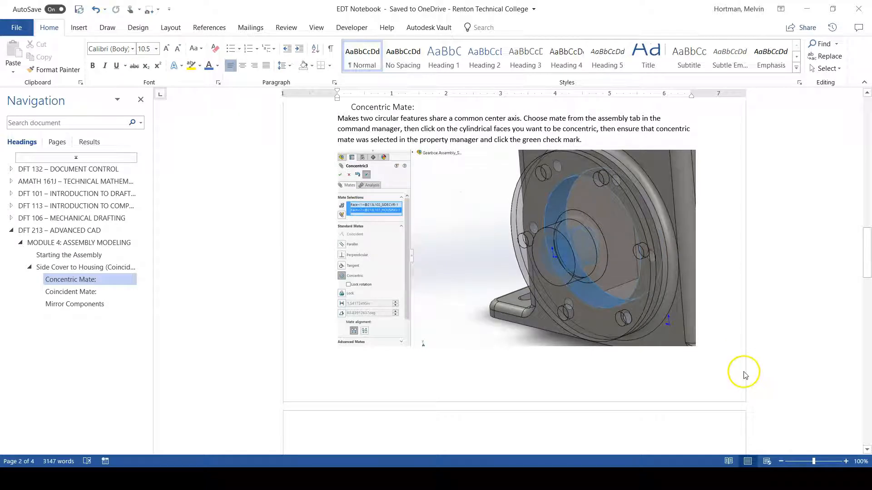
mouse_move(738, 359)
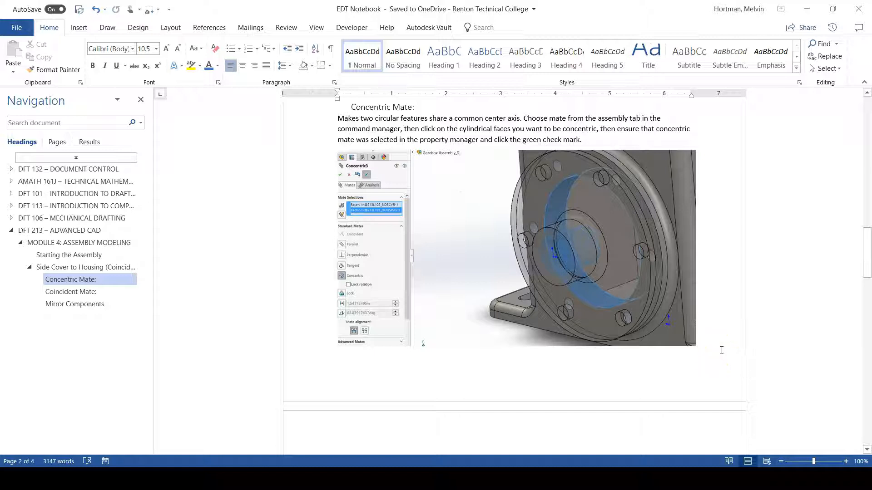
click(74, 304)
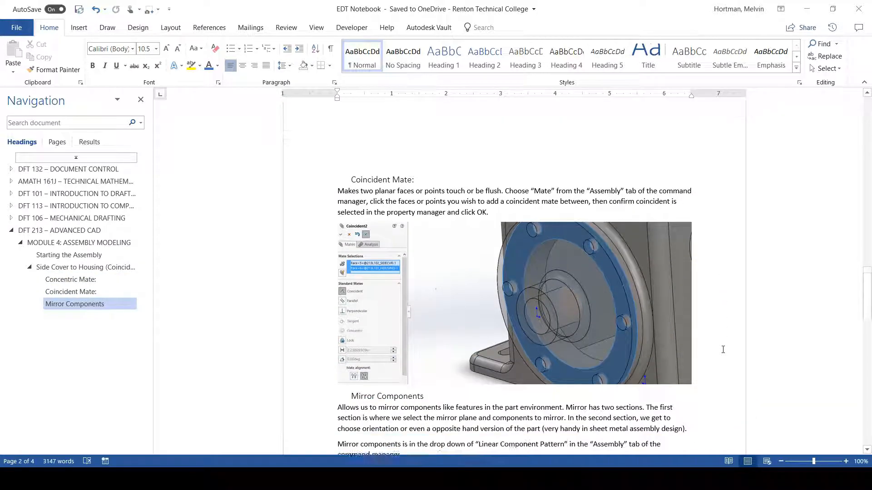
scroll(down, 3)
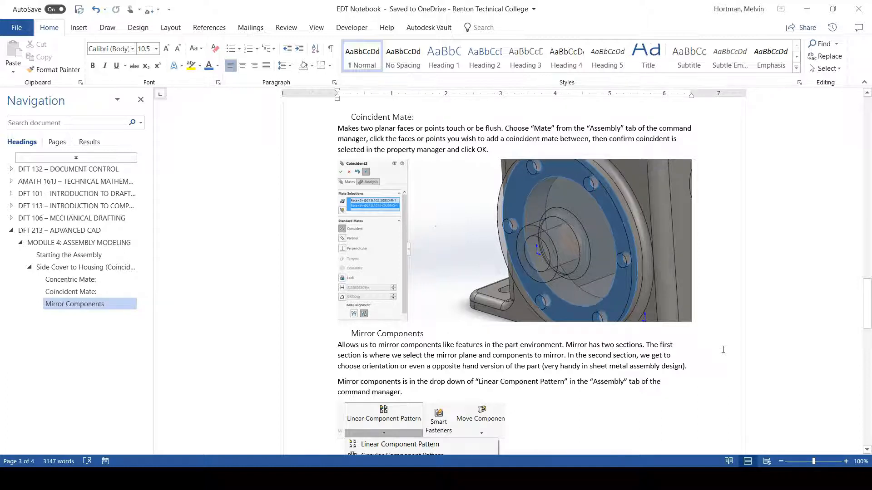
scroll(down, 3)
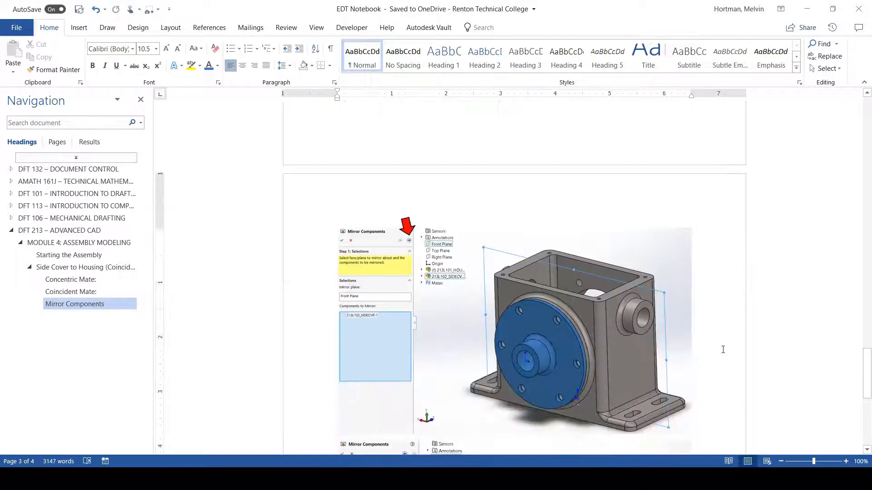
scroll(down, 3)
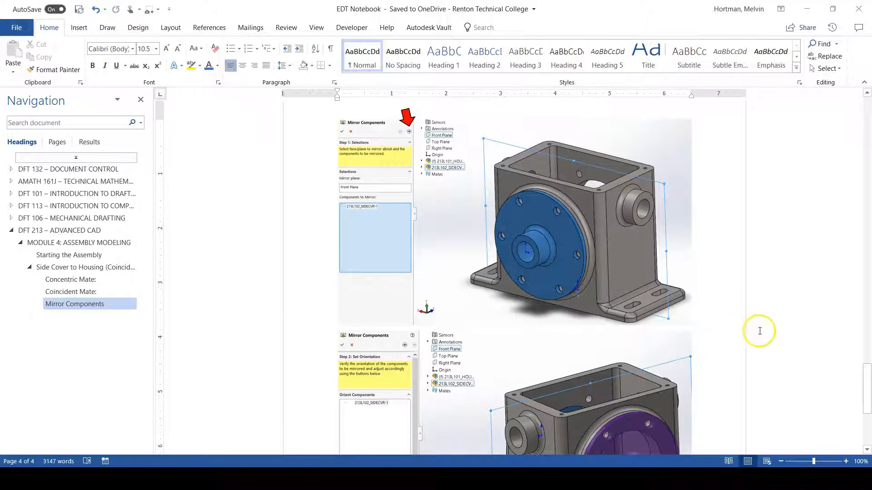
mouse_move(779, 322)
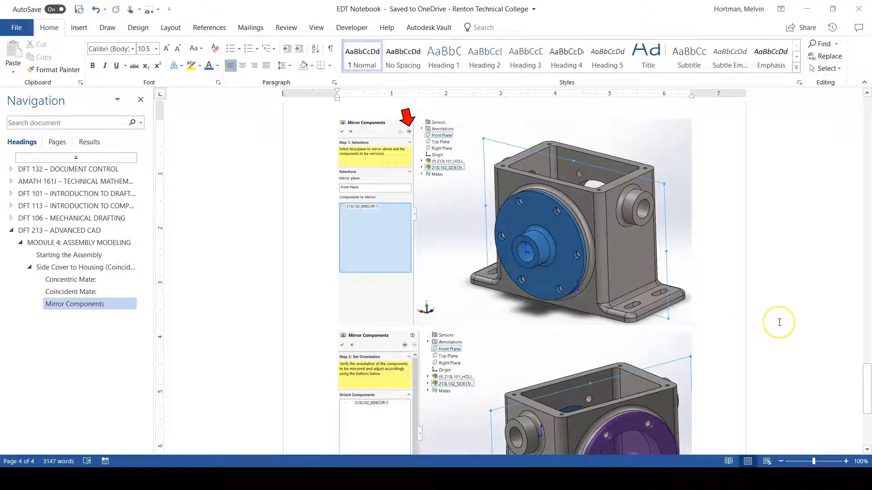
mouse_move(818, 301)
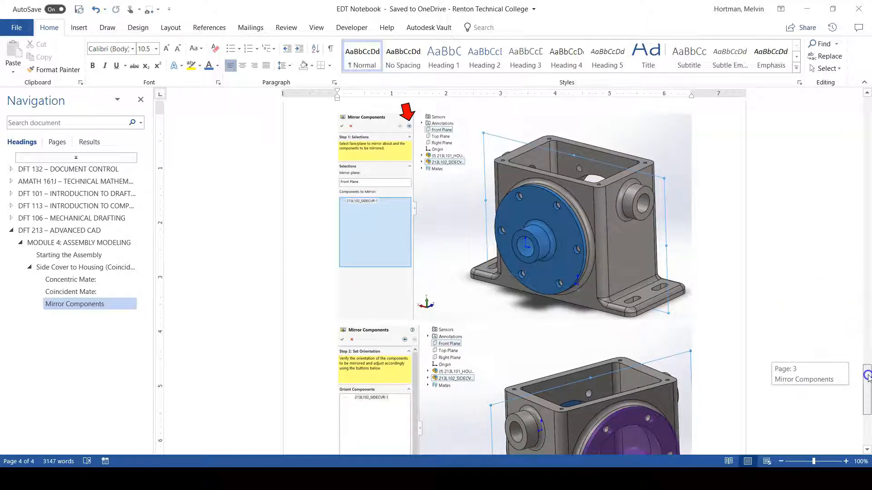
scroll(down, 3)
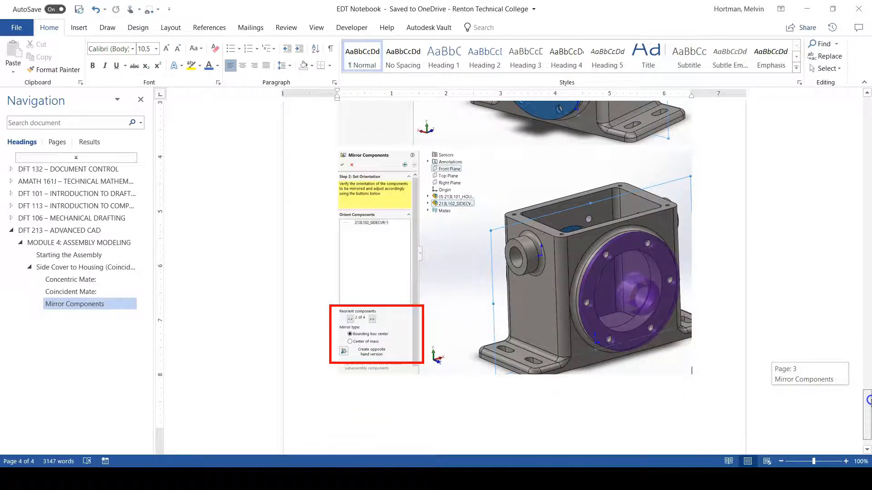